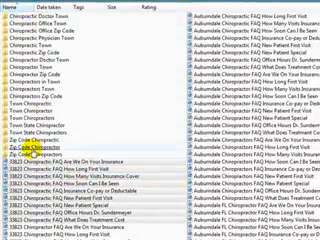
pyautogui.scroll(-3)
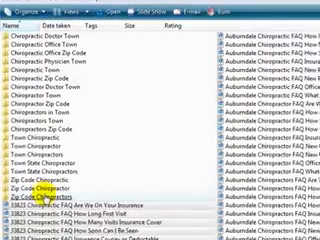
pyautogui.scroll(-3)
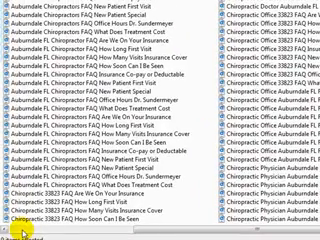
pyautogui.scroll(-3)
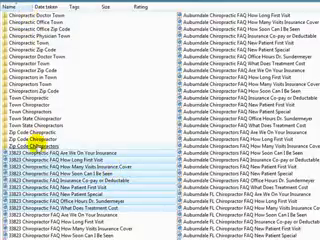
pyautogui.scroll(-3)
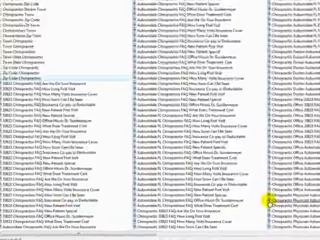